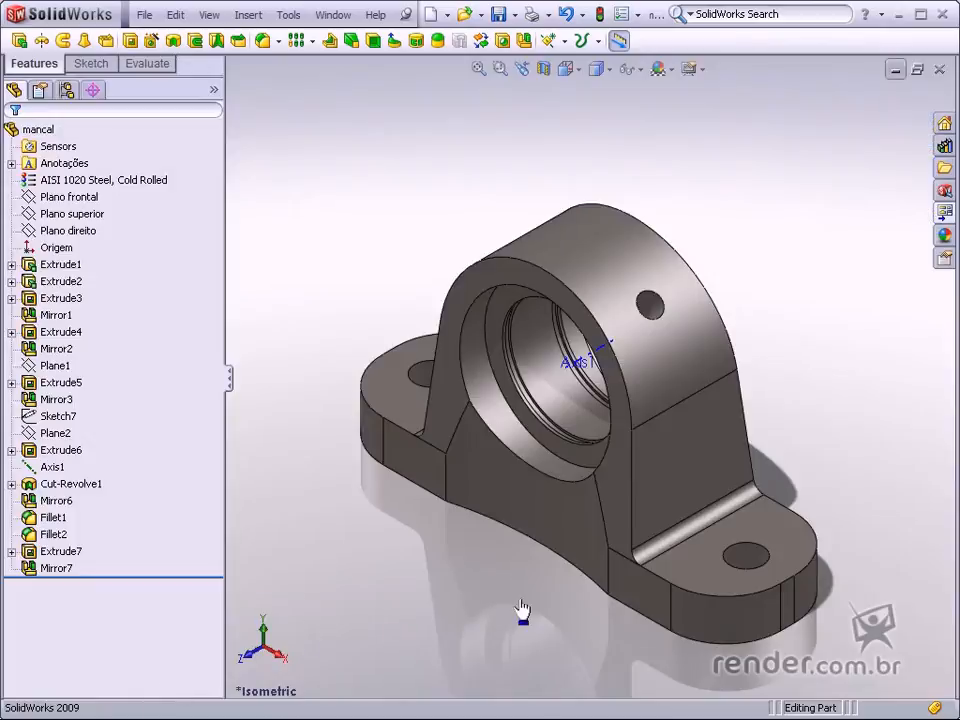
mouse_move(817, 453)
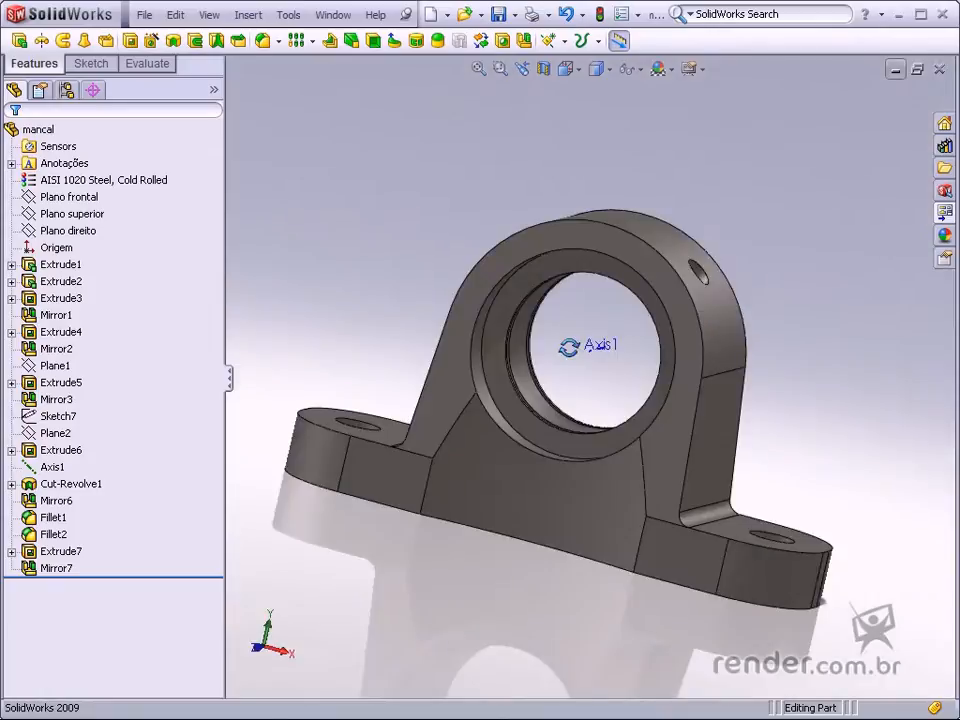
Step: Start a new assembly and rotate the mancal housing preview to inspect it from other sides
left_click_drag(600, 350, 500, 400)
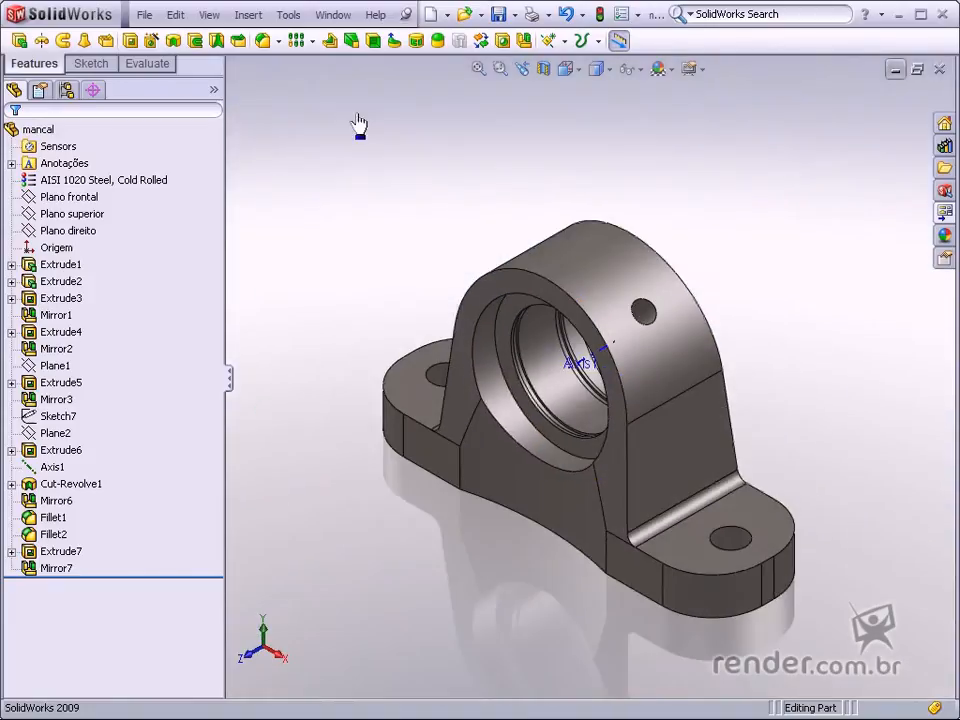
left_click(144, 14)
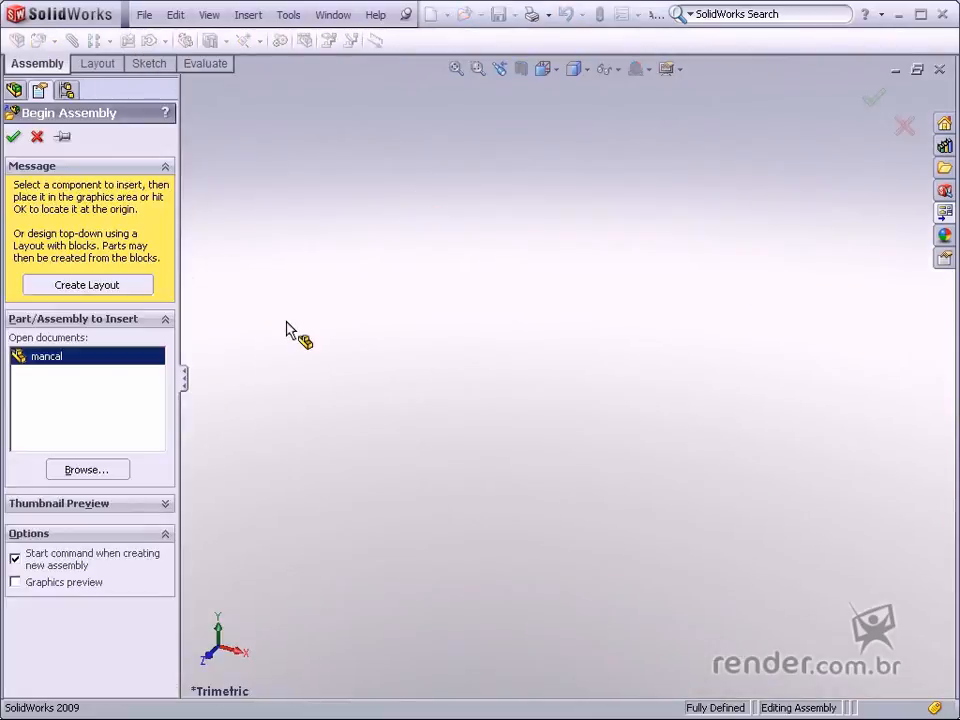
mouse_move(230, 307)
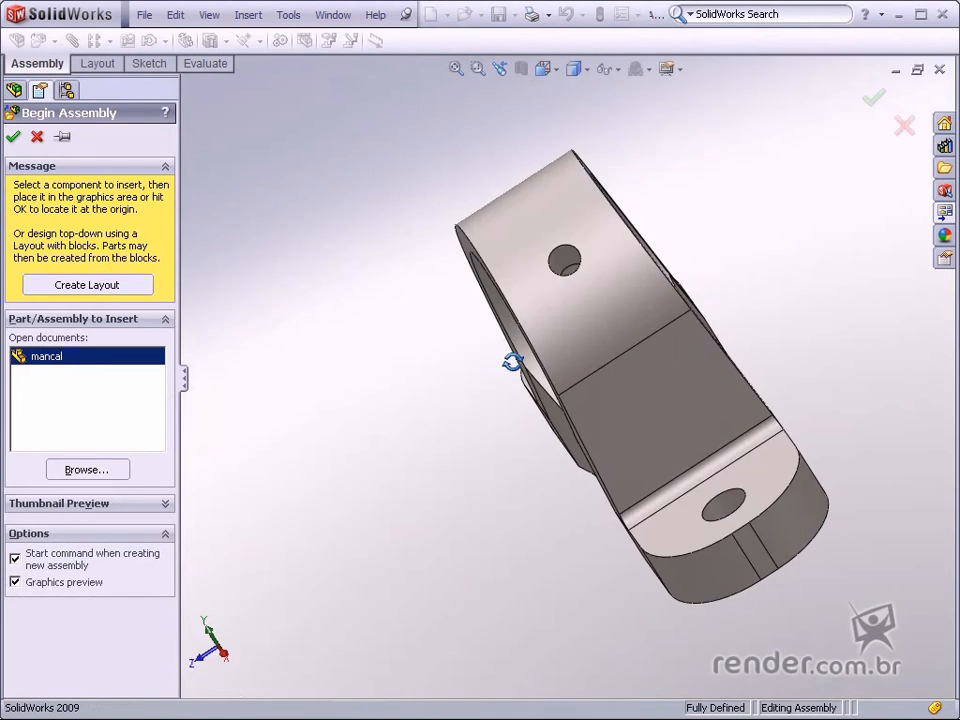
left_click_drag(515, 362, 720, 375)
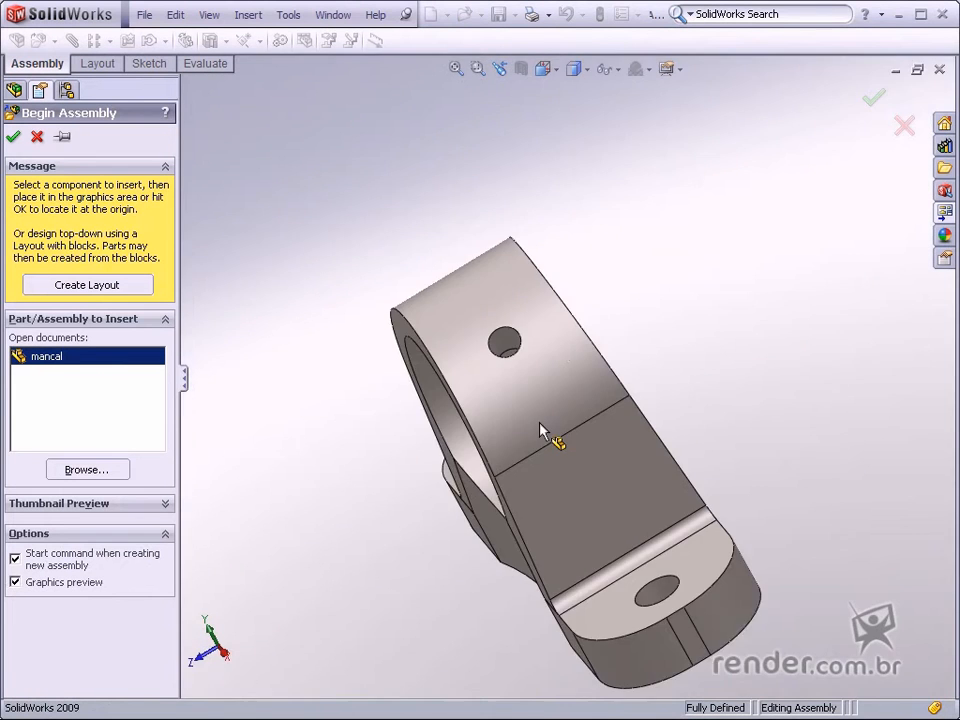
left_click_drag(555, 430, 620, 400)
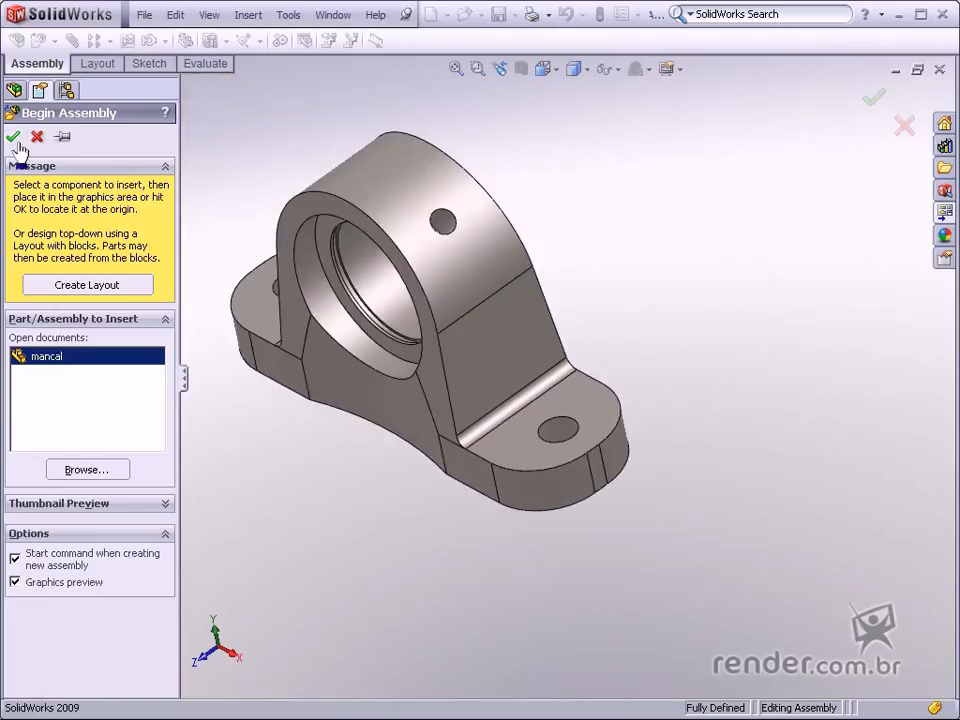
mouse_move(14, 137)
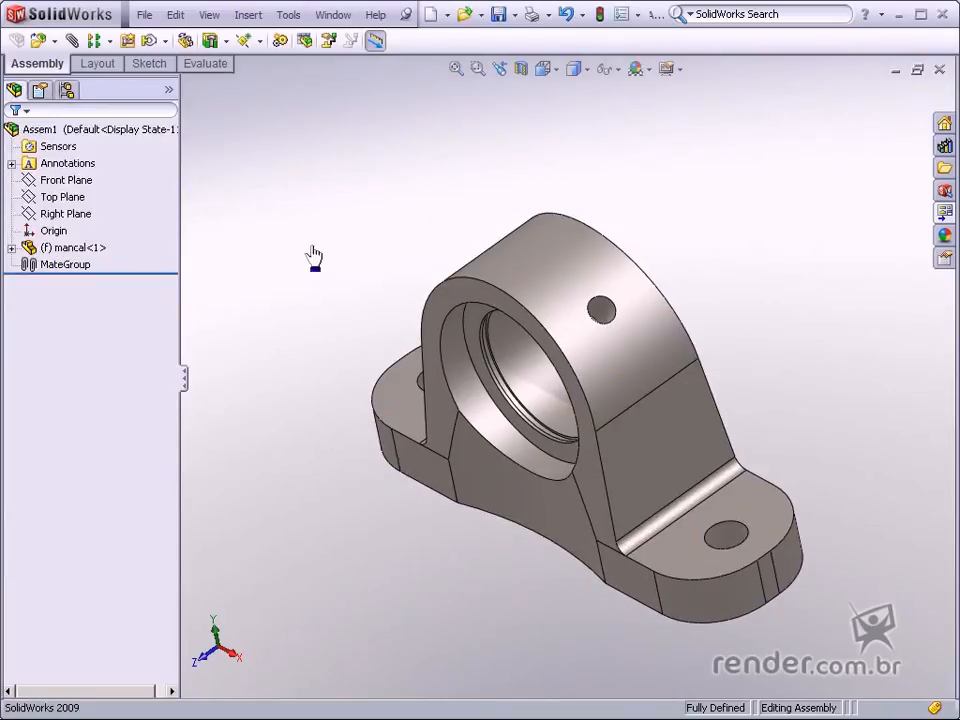
left_click(75, 247)
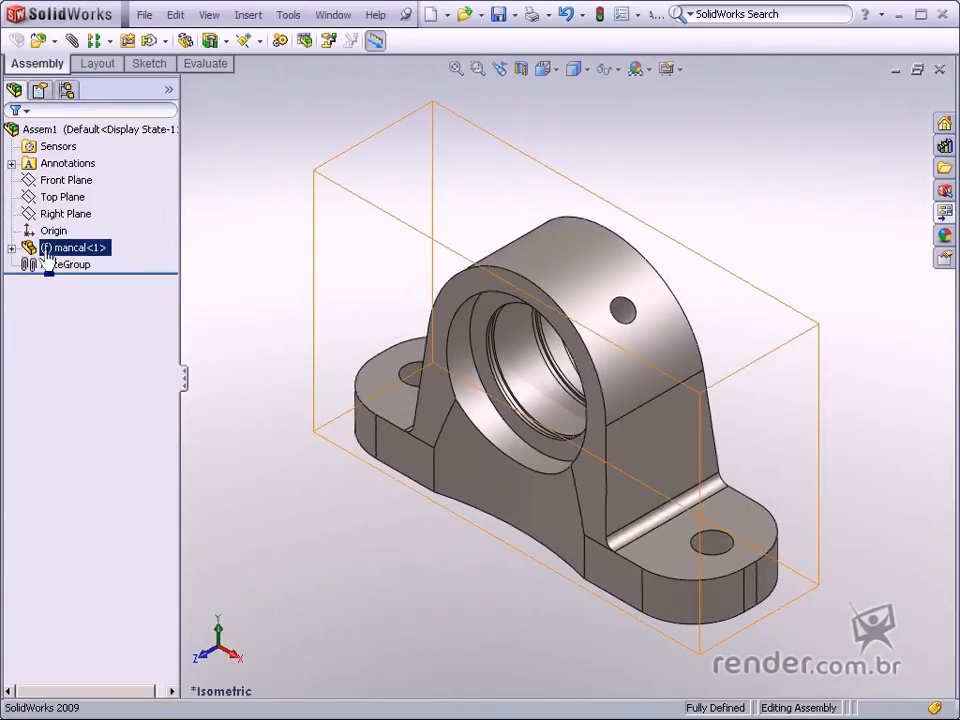
left_click(70, 263)
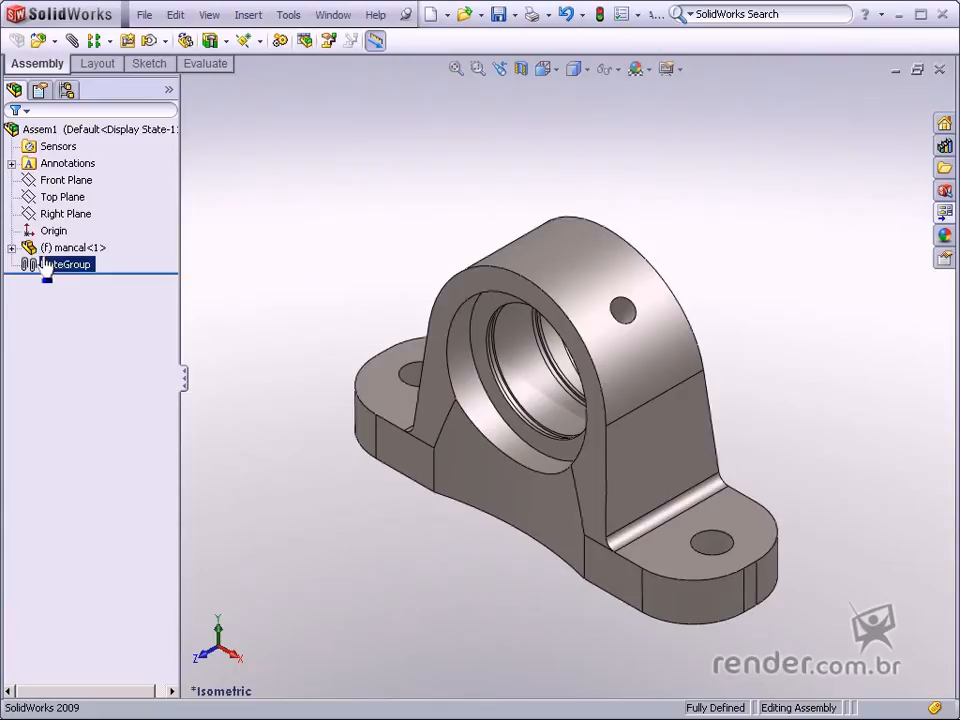
left_click(72, 247)
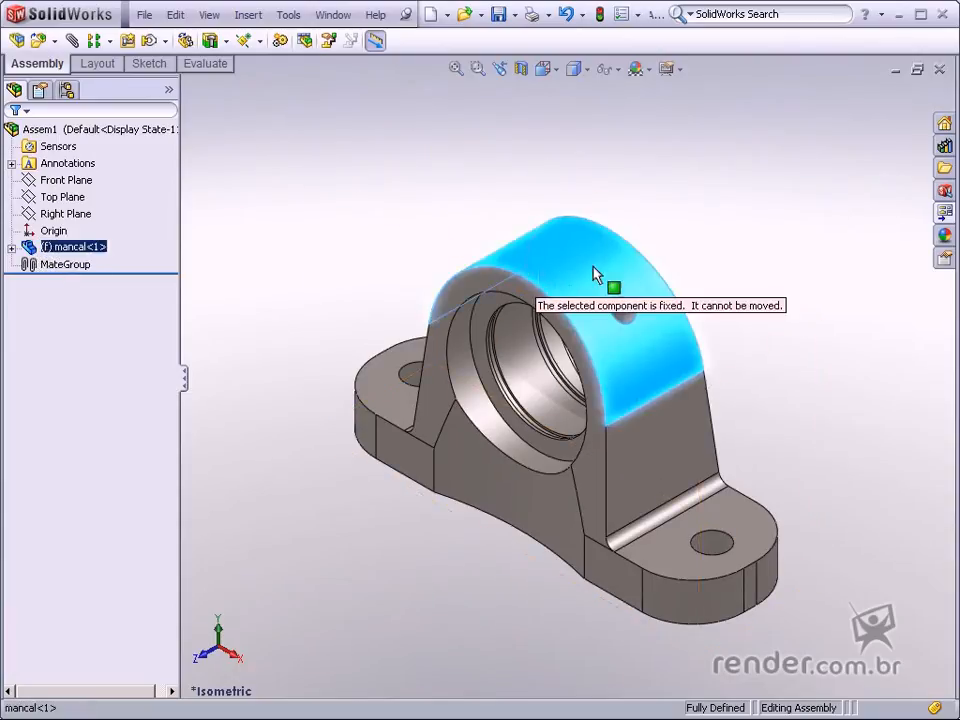
mouse_move(332, 242)
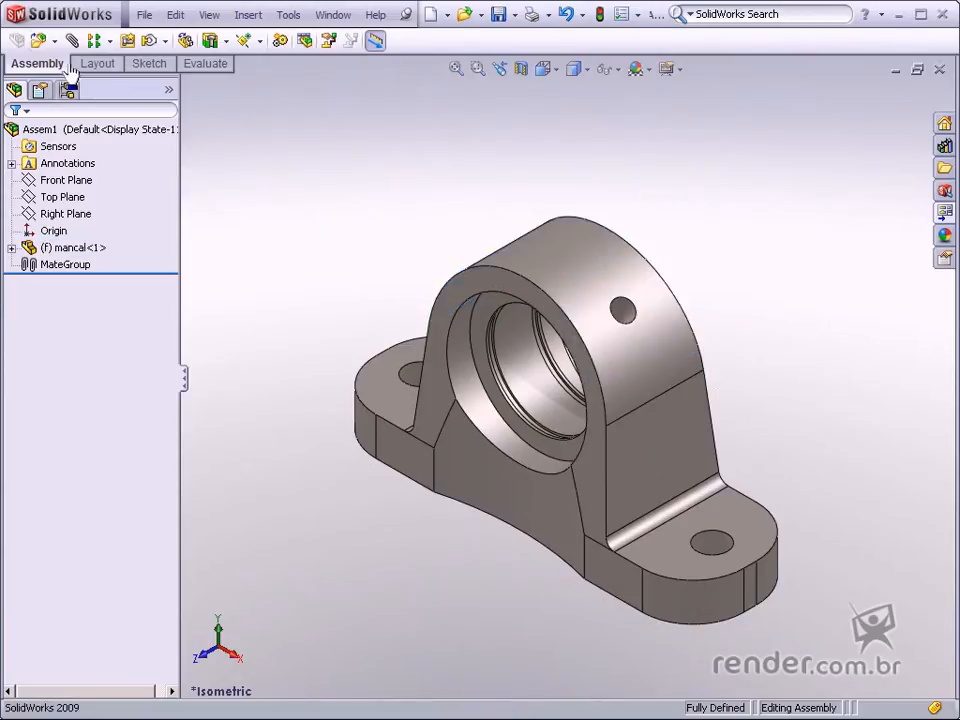
left_click(32, 40)
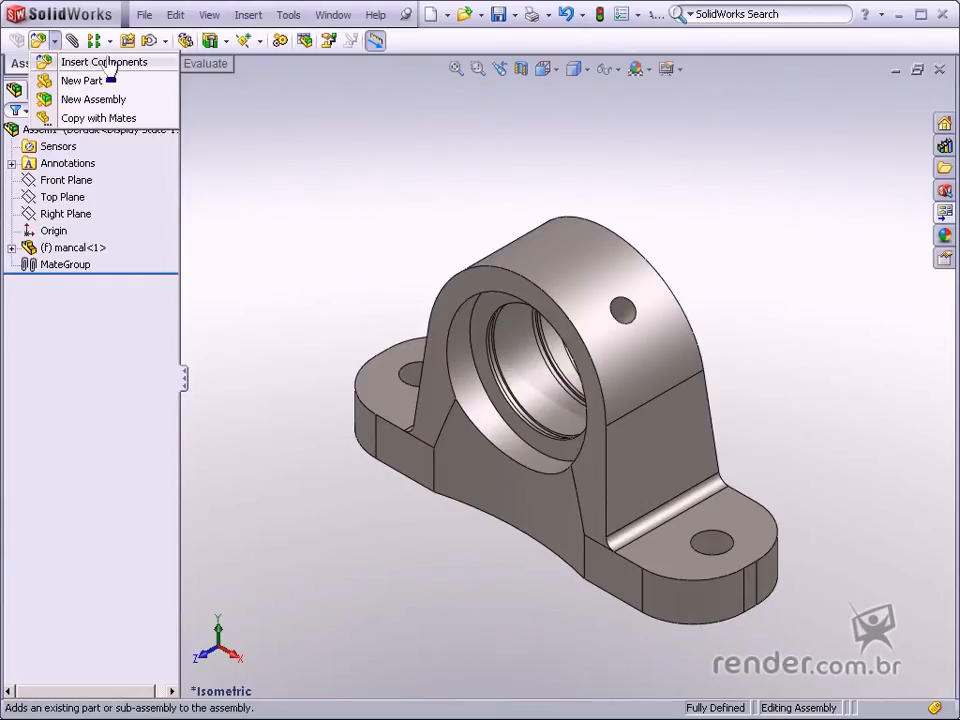
mouse_move(124, 72)
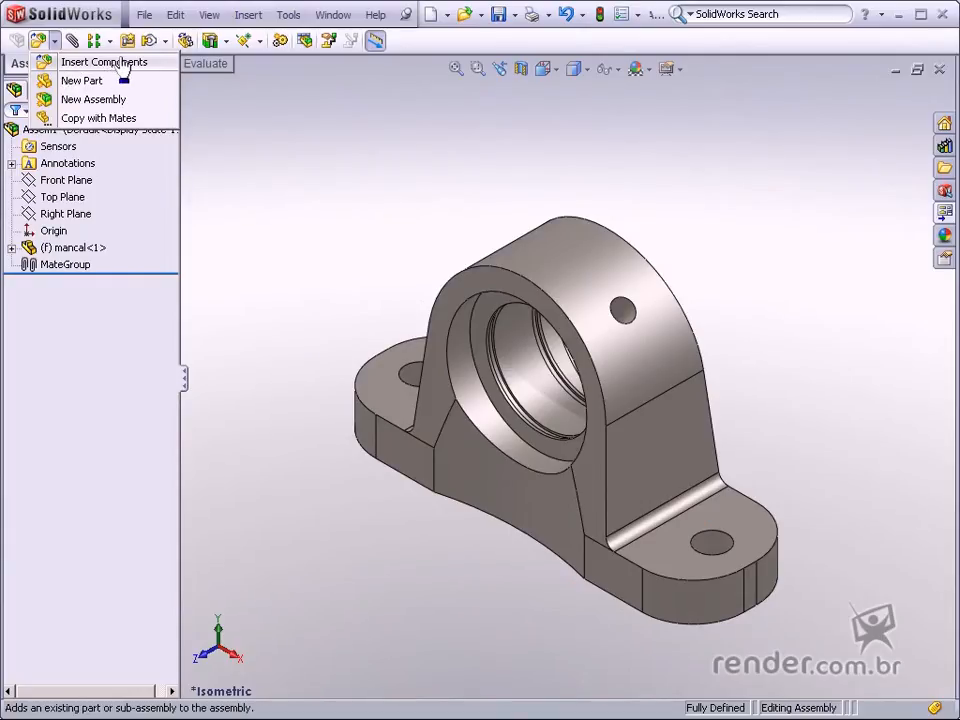
Step: Insert an existing part, loading the SW3dPS-6004-1.SLDPRT bearing file
left_click(248, 14)
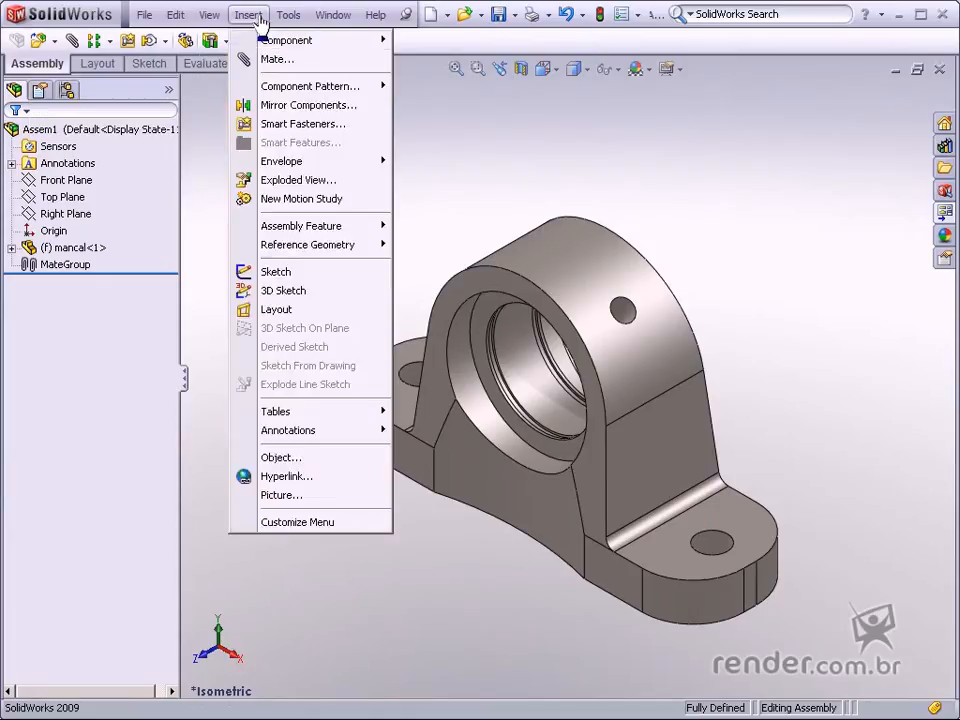
mouse_move(287, 40)
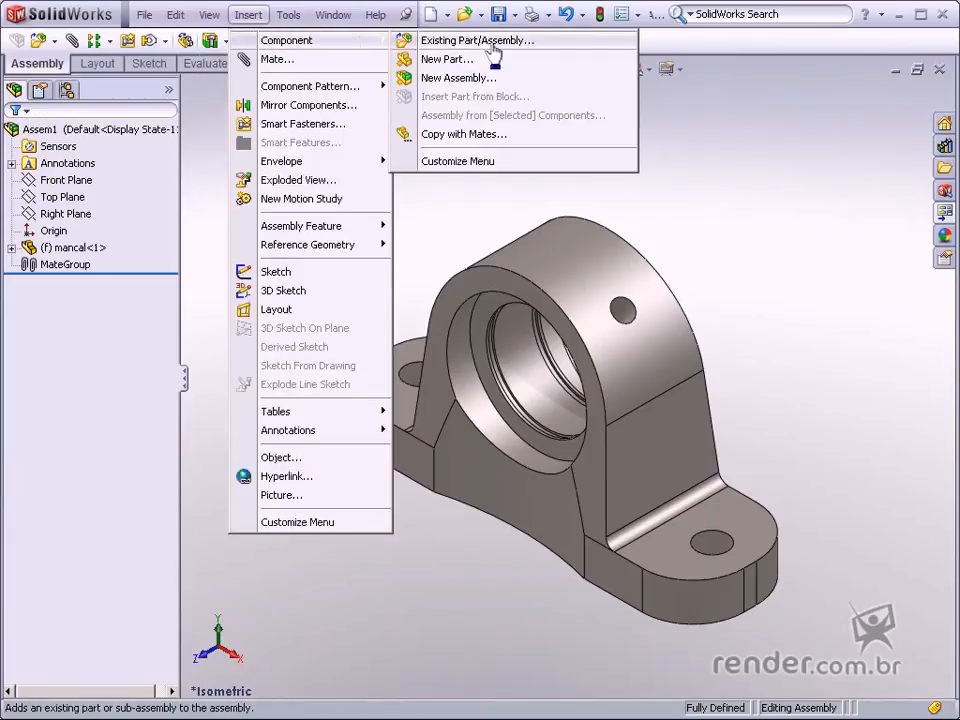
left_click(477, 40)
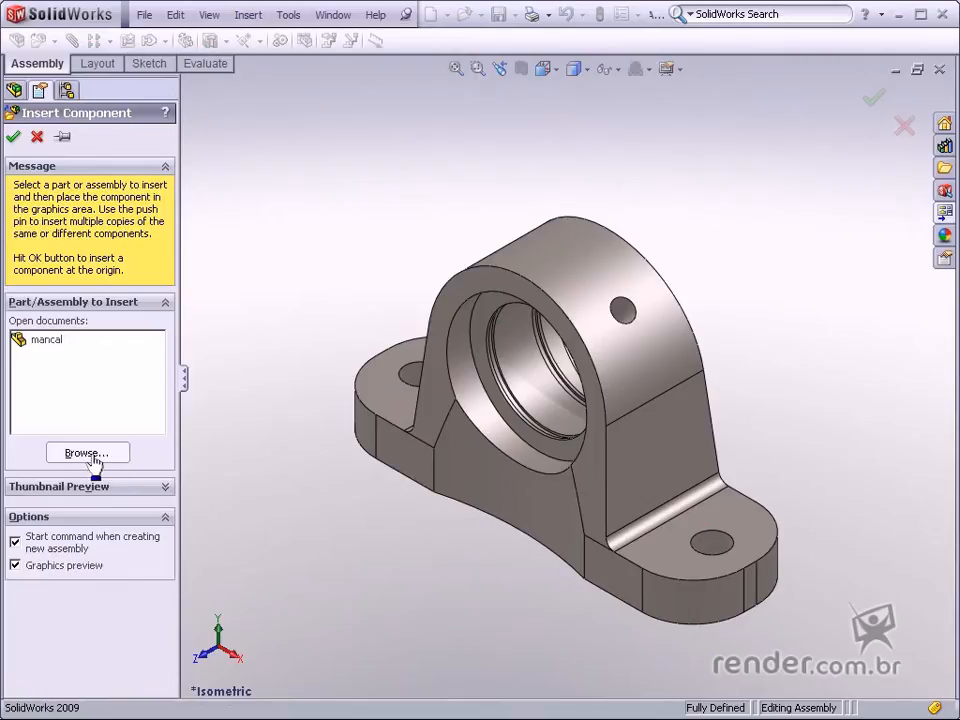
mouse_move(157, 457)
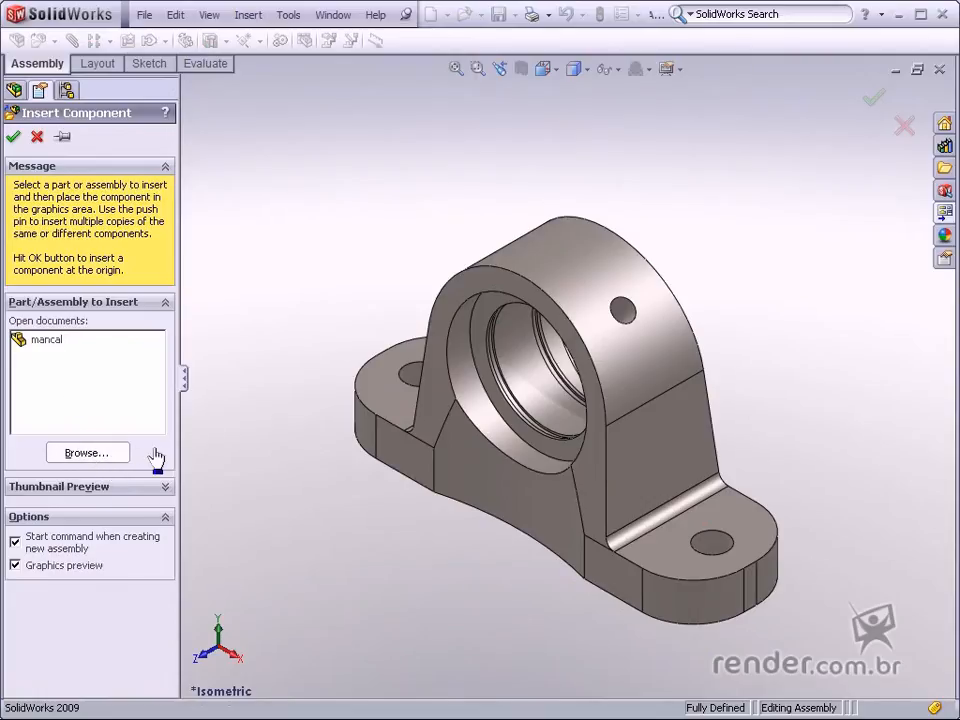
left_click(87, 452)
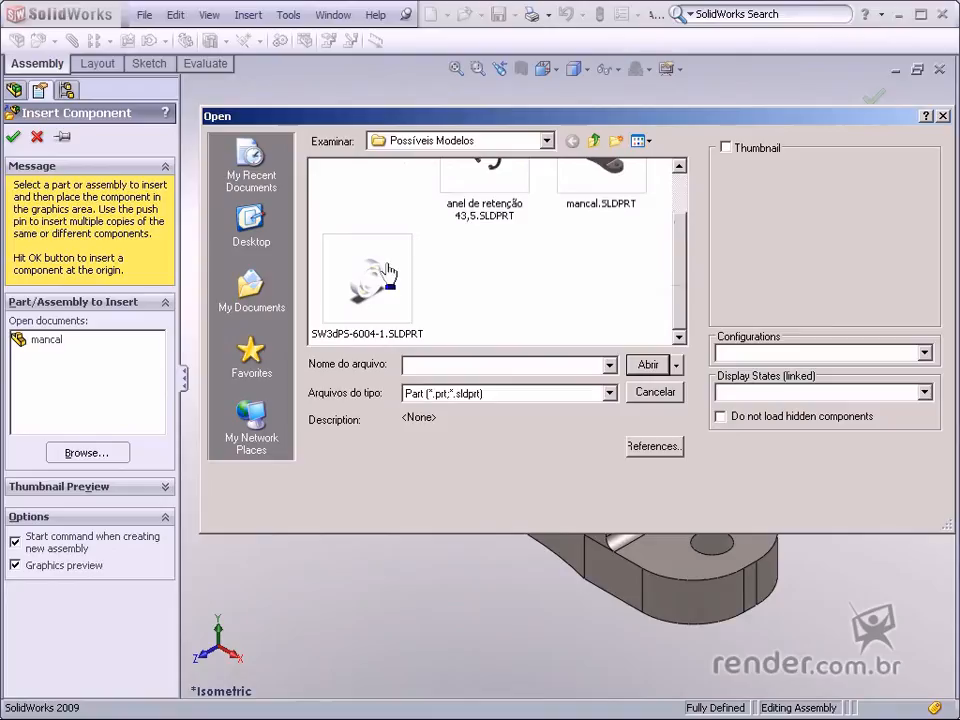
mouse_move(367, 280)
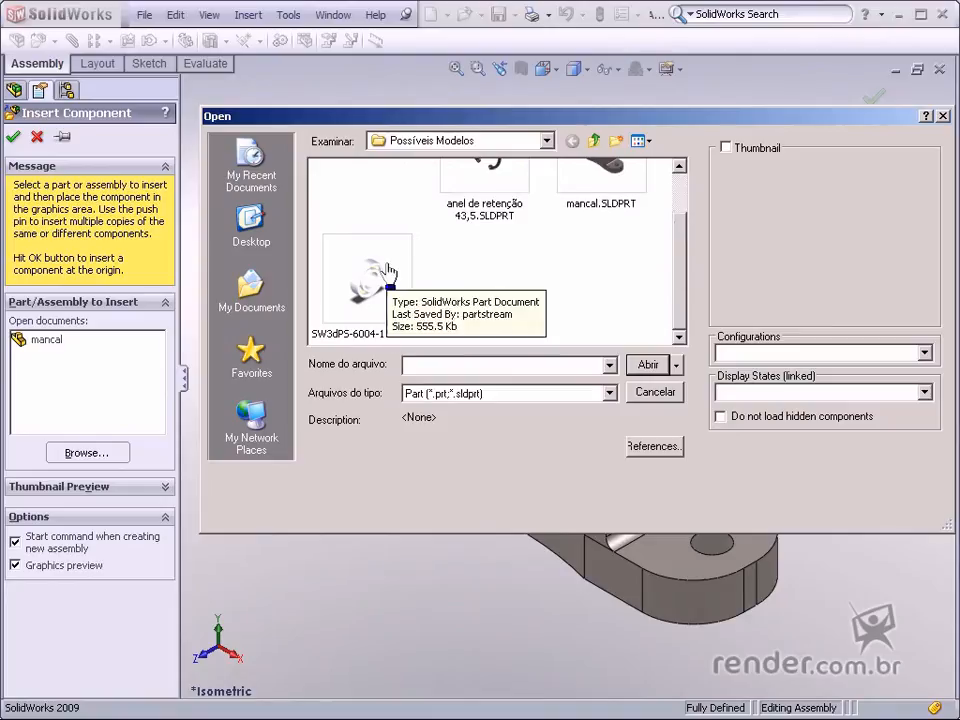
double_click(367, 280)
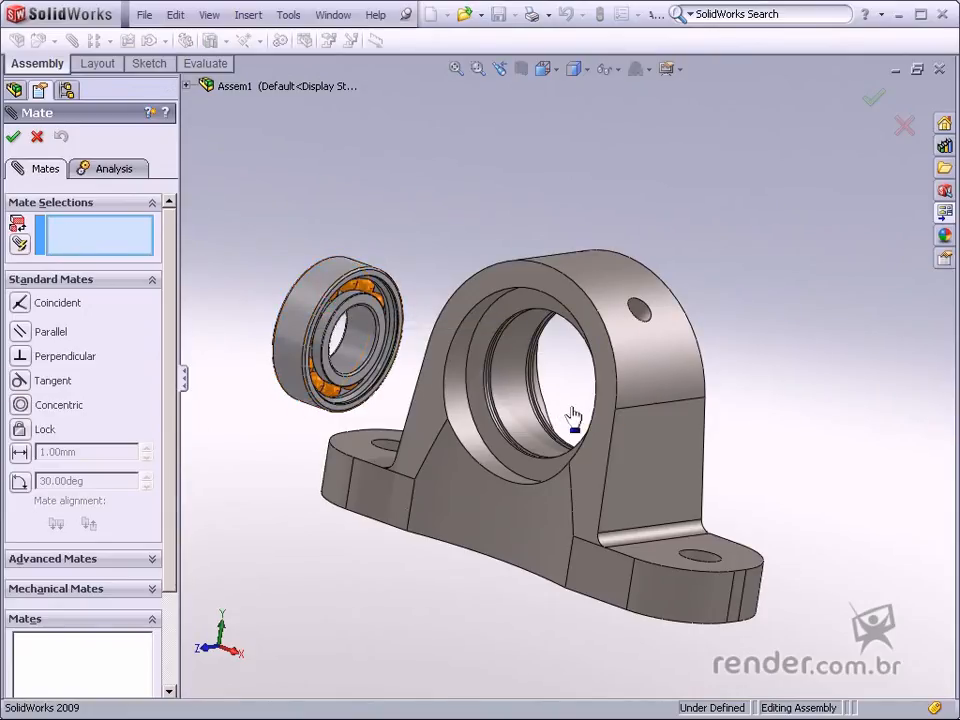
mouse_move(305, 330)
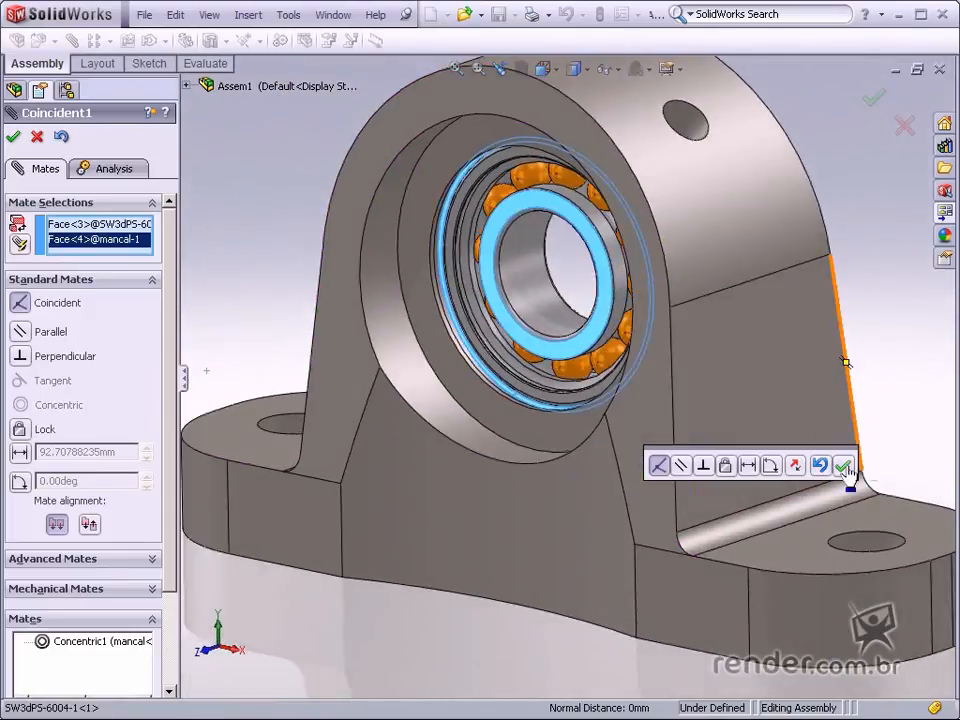
Step: Confirm the coincident mate seating the 6004 bearing flush in the housing bore
left_click(843, 466)
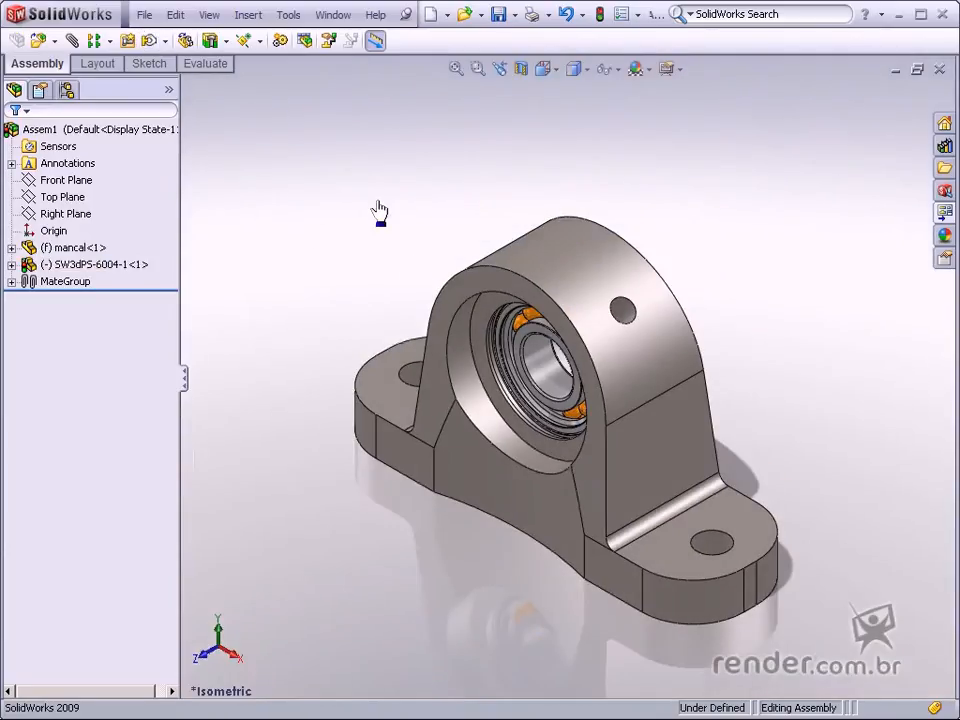
Step: Insert the 'anel de retenção 43,5' retaining ring and place a second copy
left_click(50, 40)
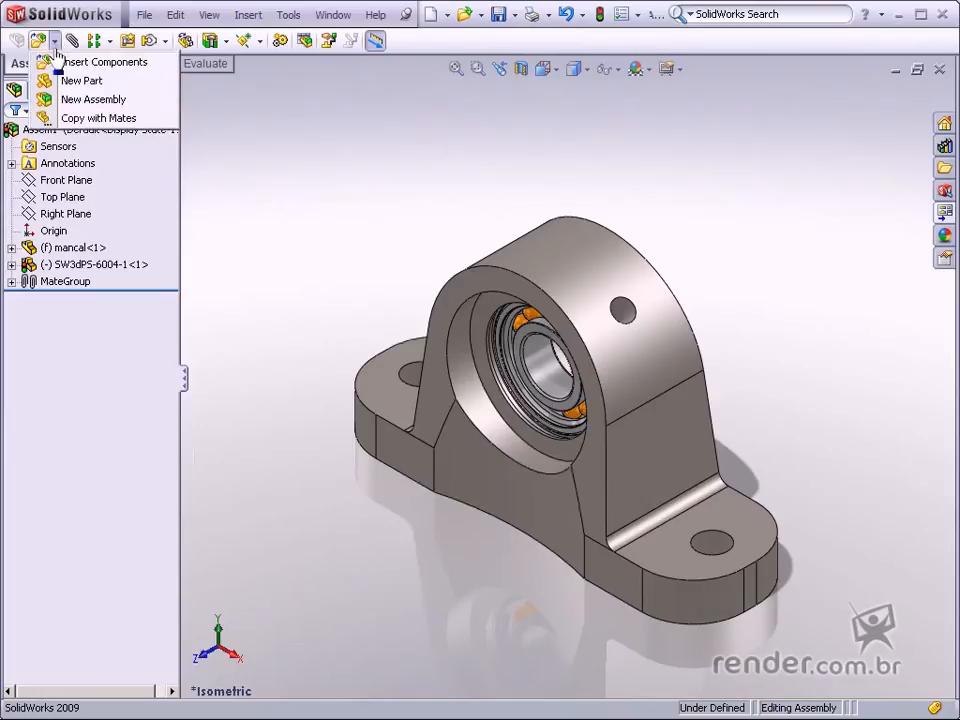
left_click(105, 62)
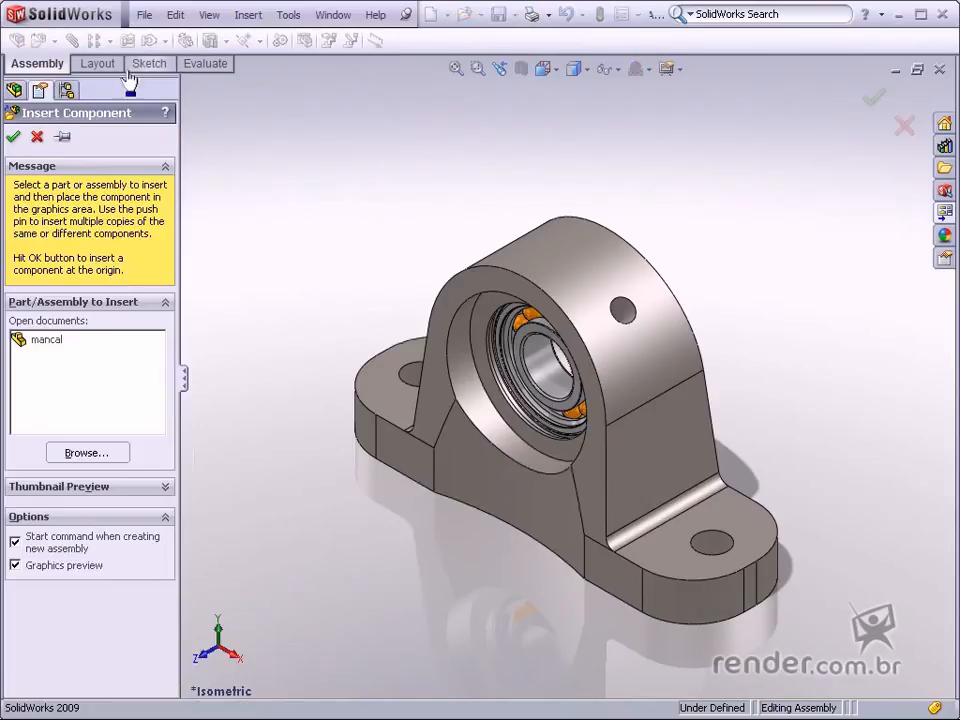
left_click(87, 452)
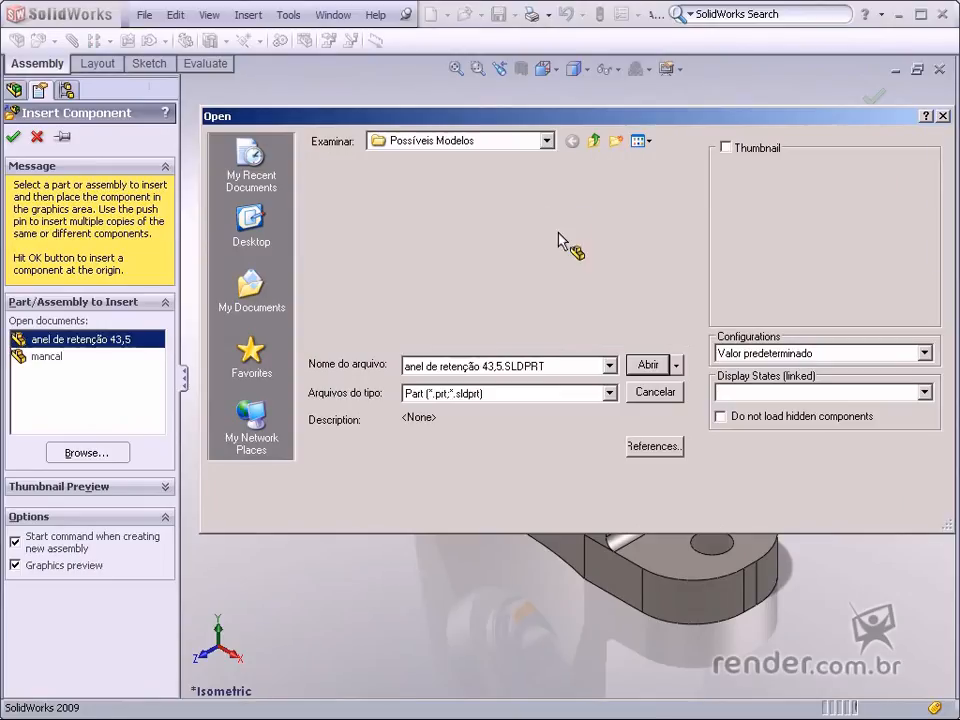
left_click(647, 364)
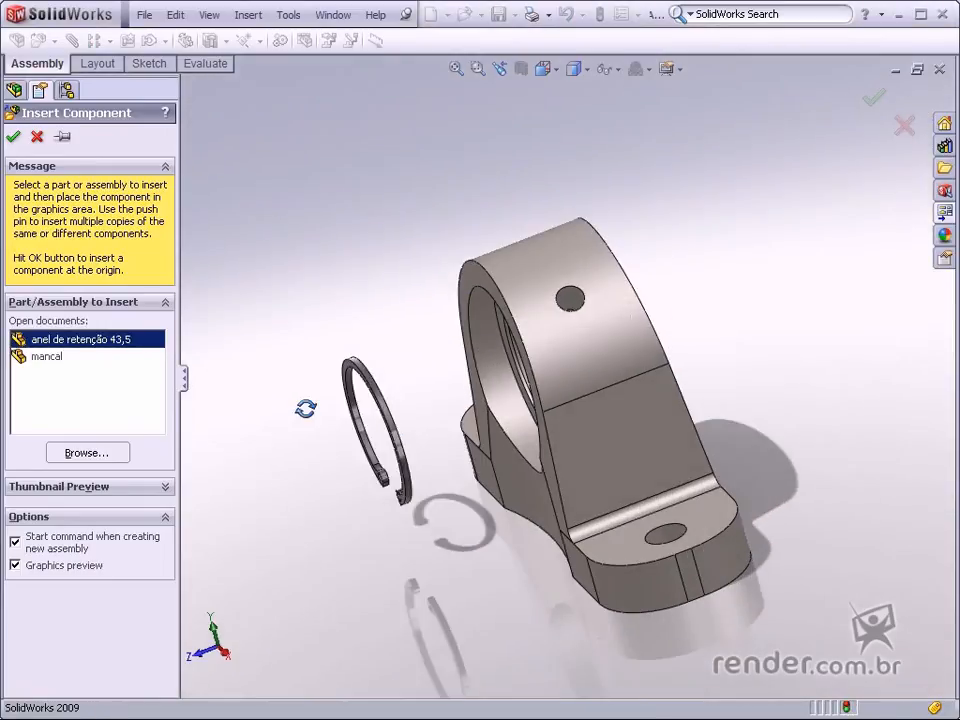
left_click(14, 136)
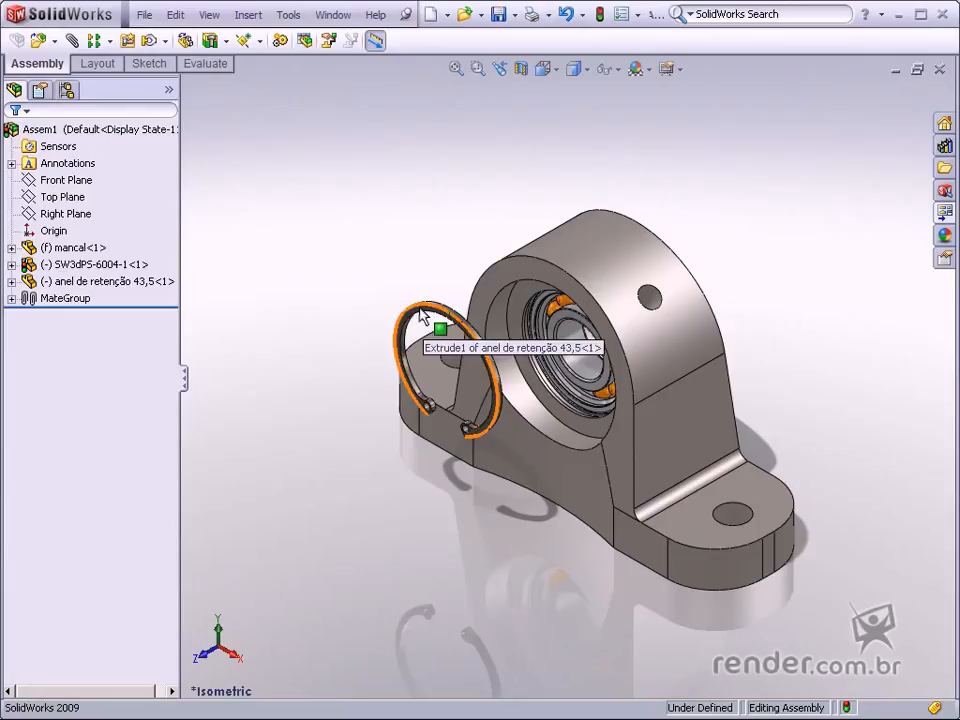
left_click(428, 310)
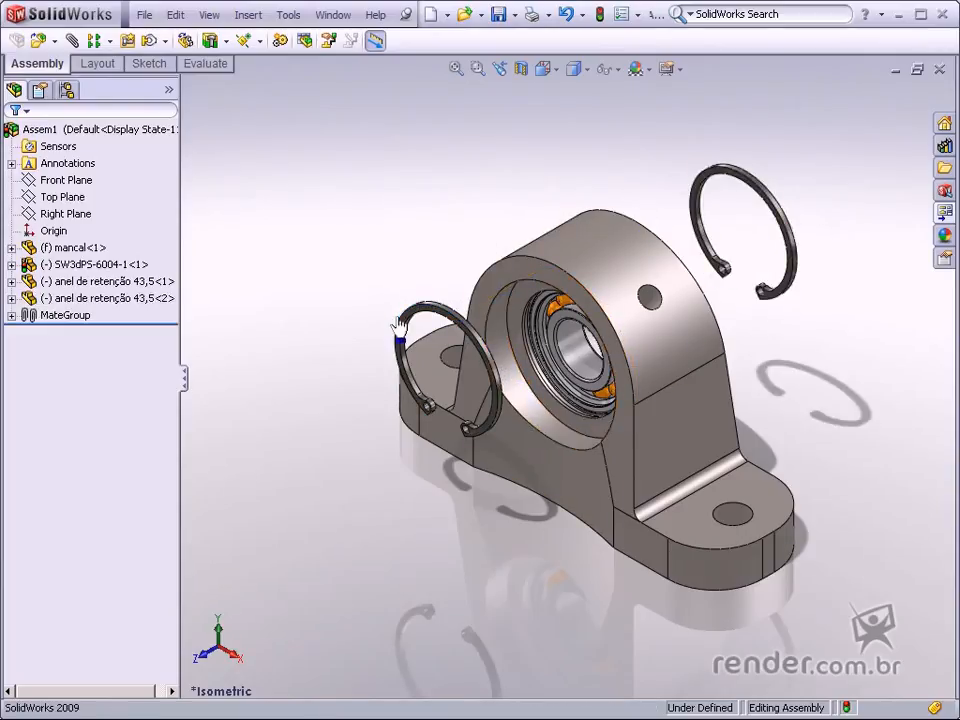
left_click(108, 281)
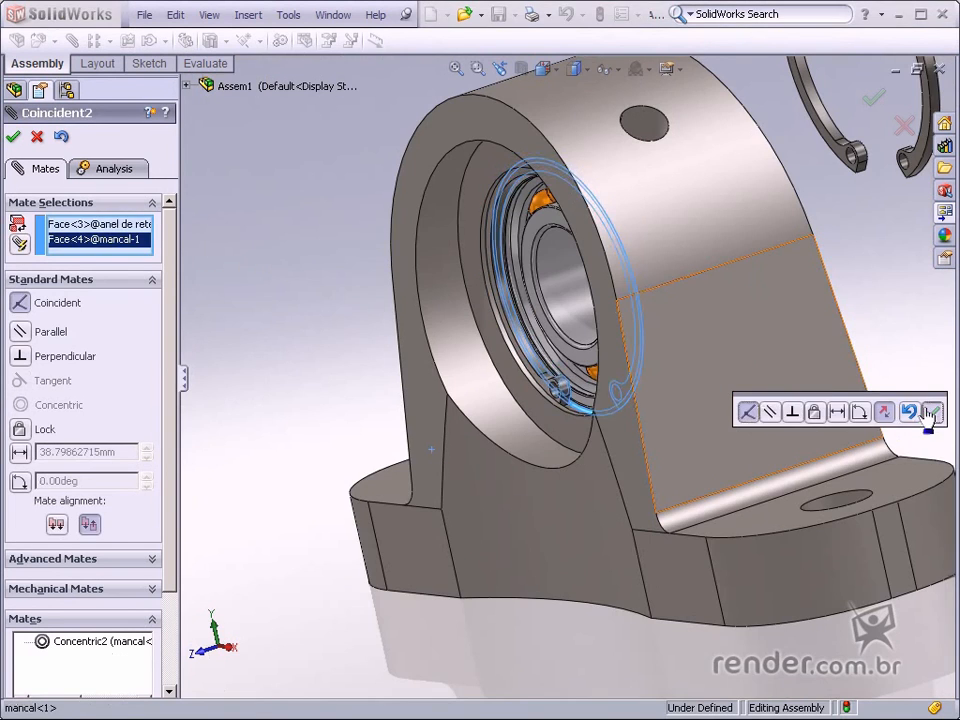
Step: Confirm the retaining rings' flush mates with the housing and finish mating
left_click(13, 136)
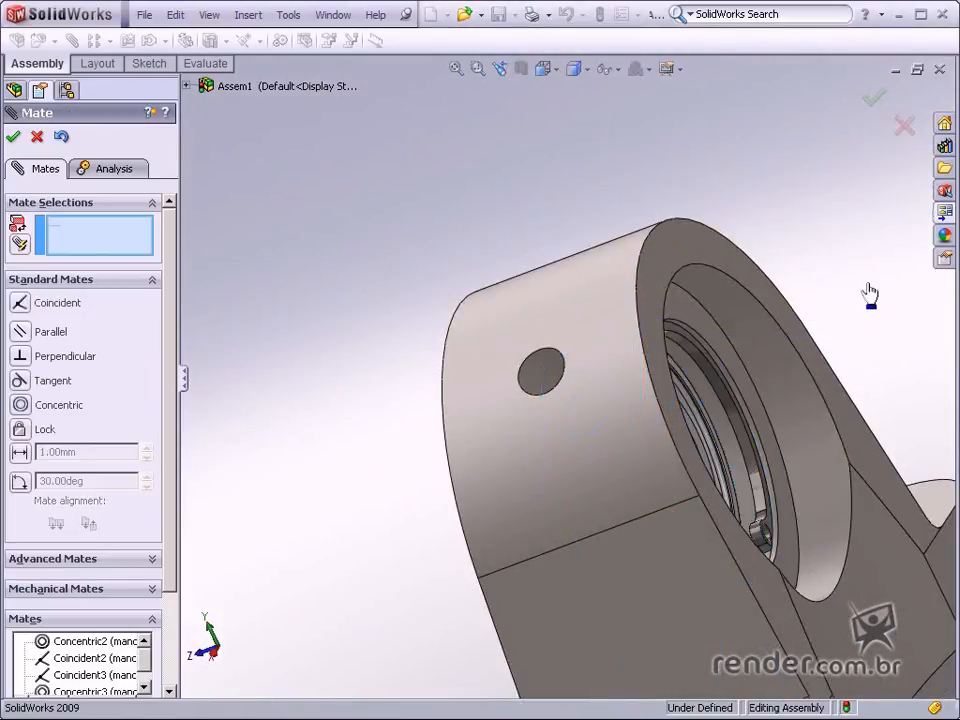
left_click(14, 137)
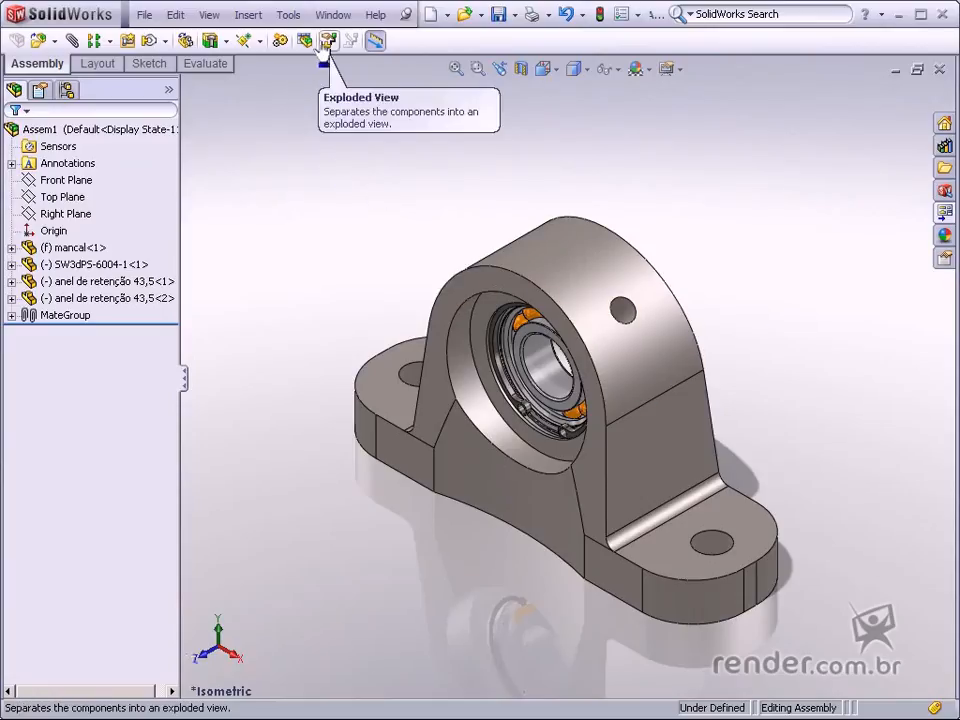
Step: Create an exploded view pulling the bearing and ring out along the bore axis
left_click(328, 40)
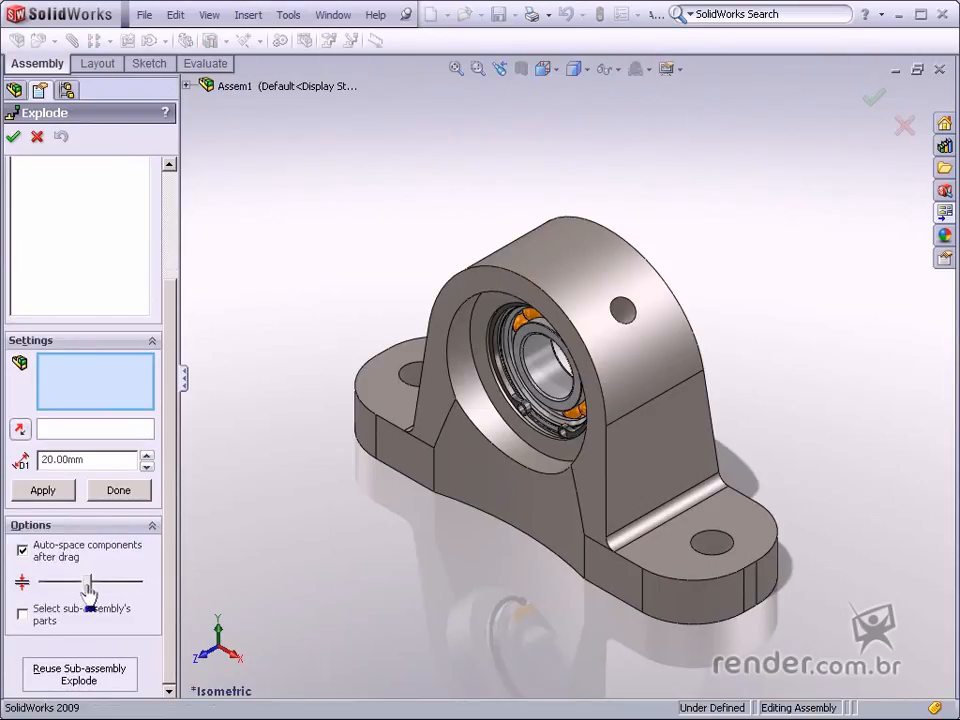
mouse_move(213, 525)
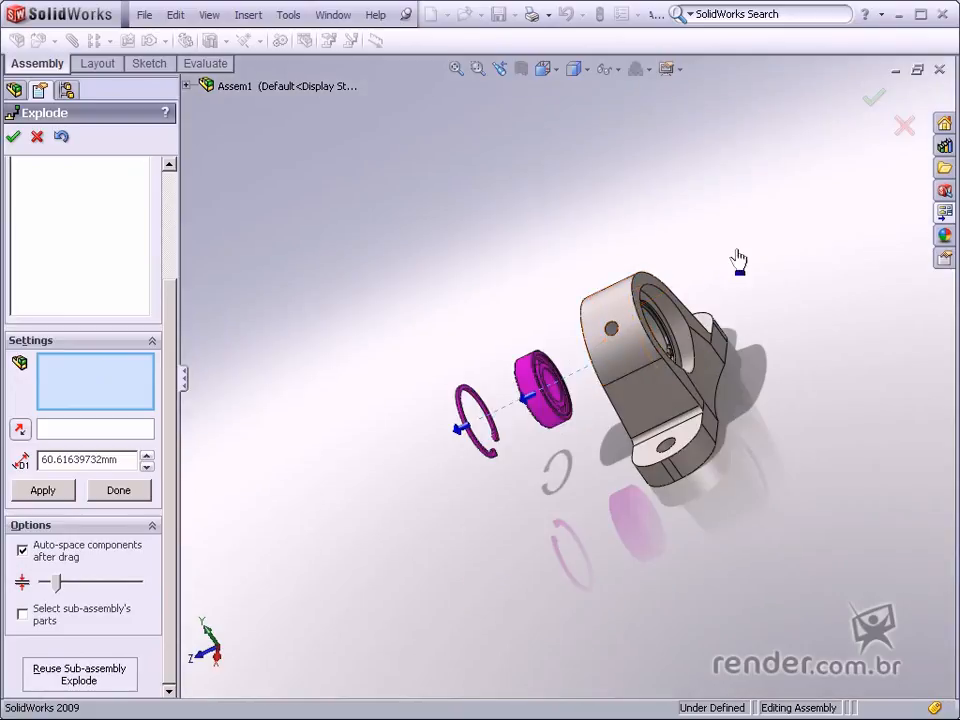
left_click(13, 136)
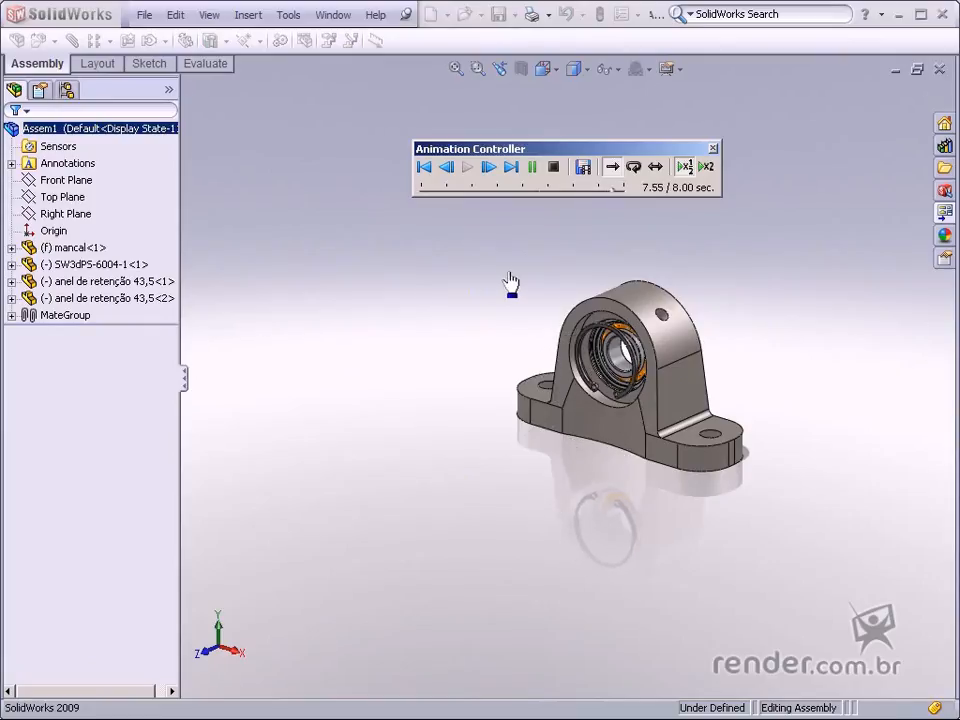
Step: Close the Animation Controller after the collapse animation finishes
left_click(712, 148)
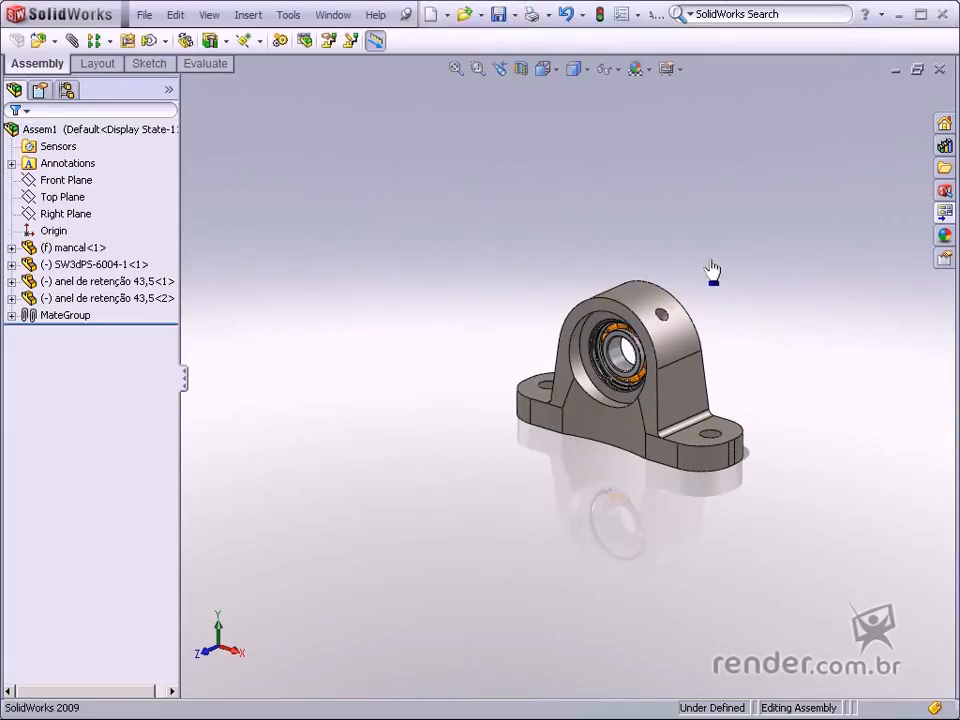